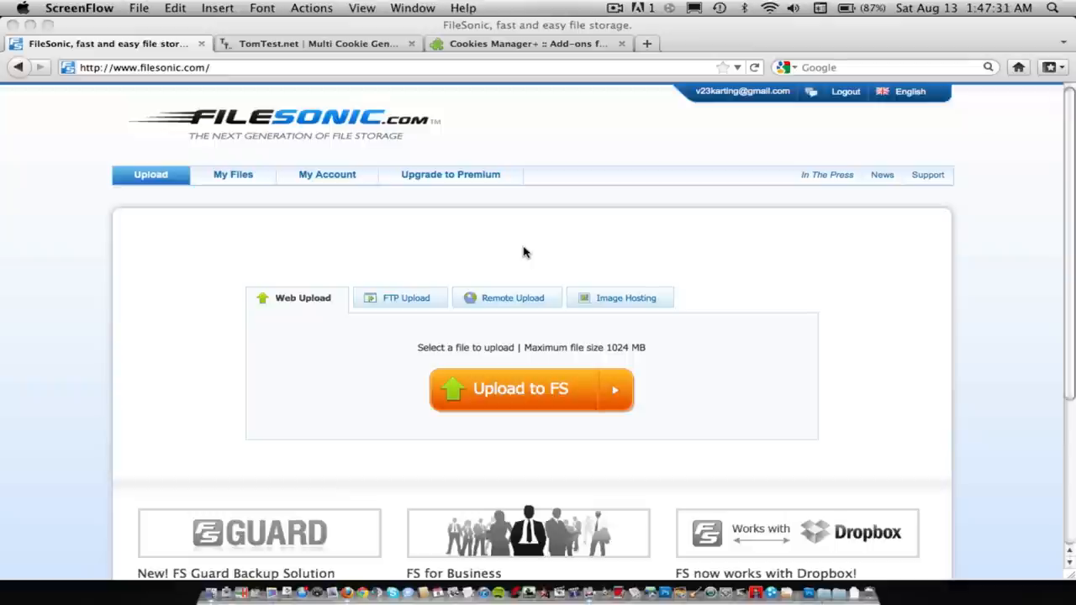
mouse_move(617, 134)
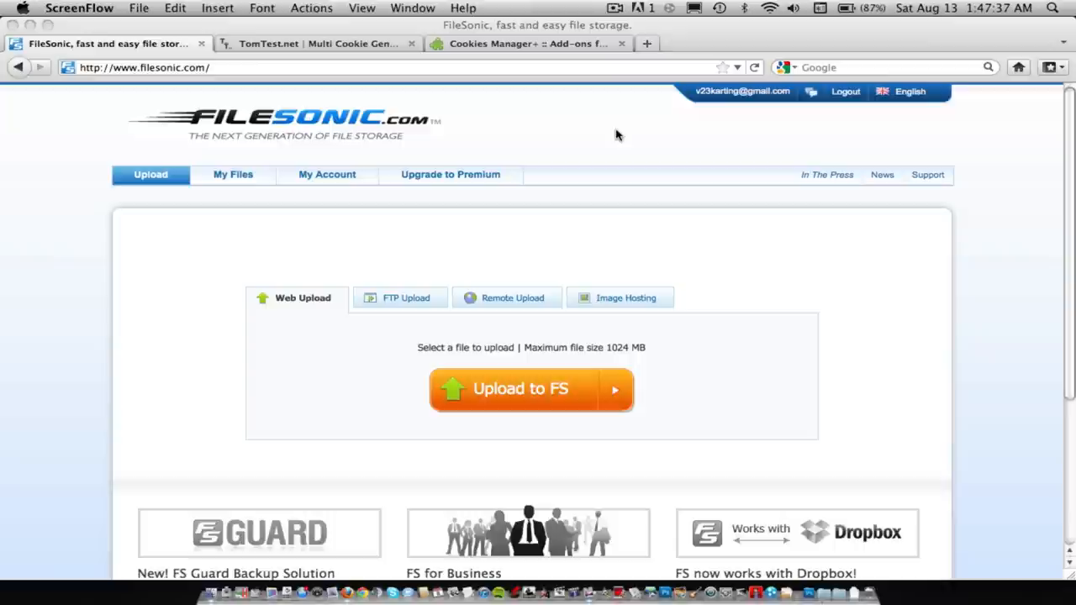
mouse_move(583, 187)
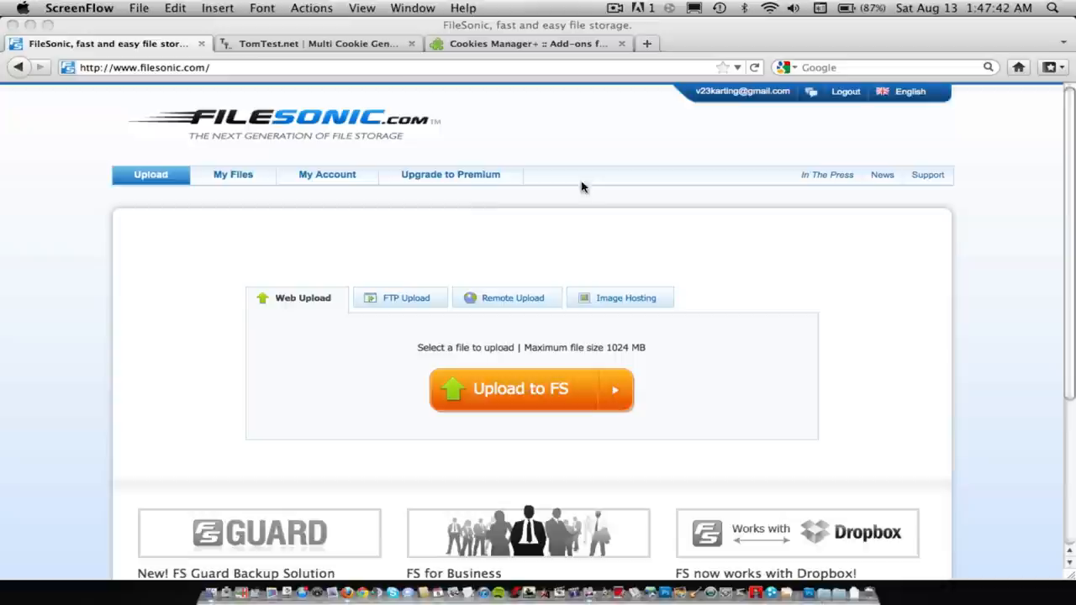
mouse_move(380, 119)
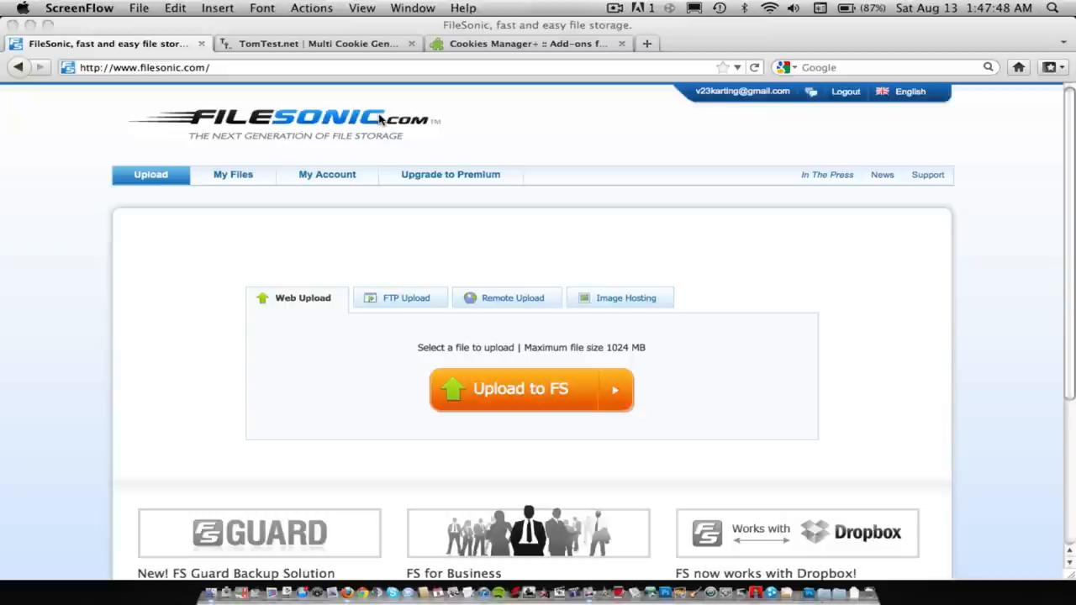
Step: View the Cookies Manager+ add-on page, then switch to the TomTest.net cookie generator
left_click(529, 43)
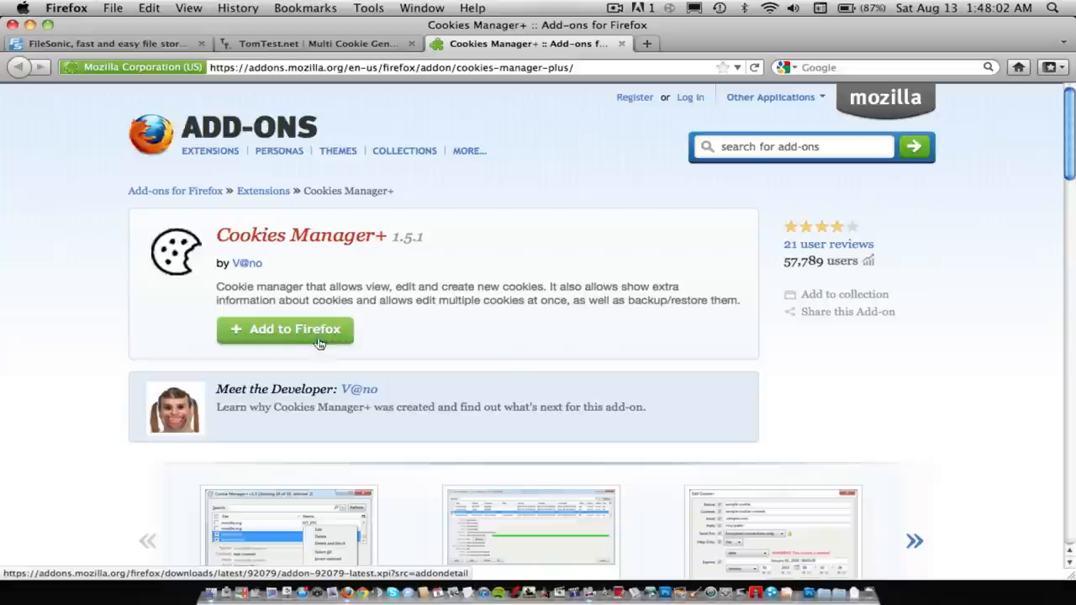
left_click(319, 43)
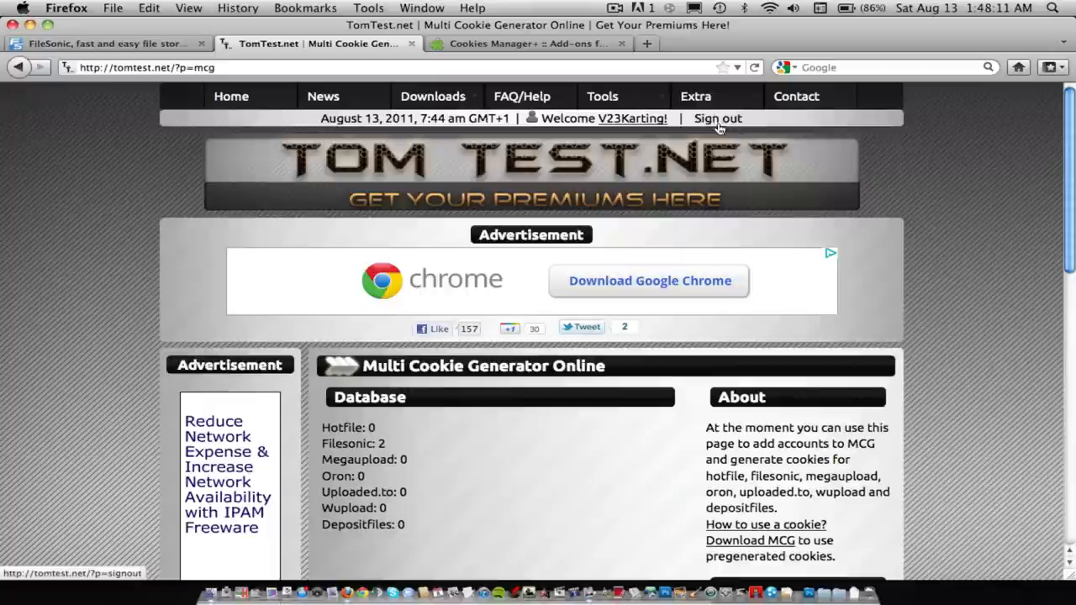
Step: Pick Filesonic as the Filehoster for cookie generation
left_click(601, 96)
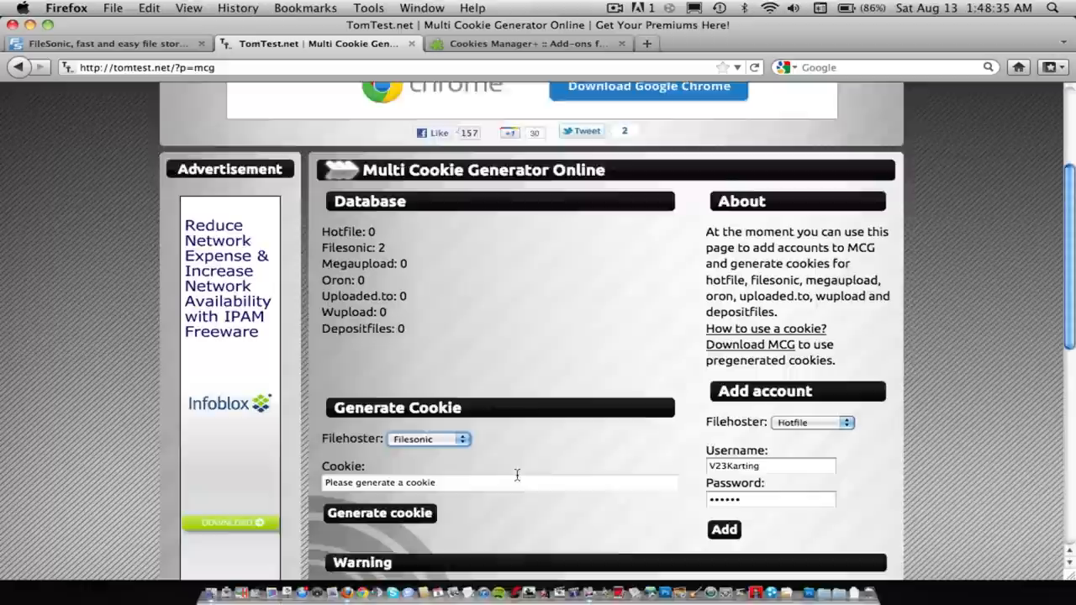
Step: Generate a Filesonic cookie value, then return to the FileSonic tab
left_click(379, 513)
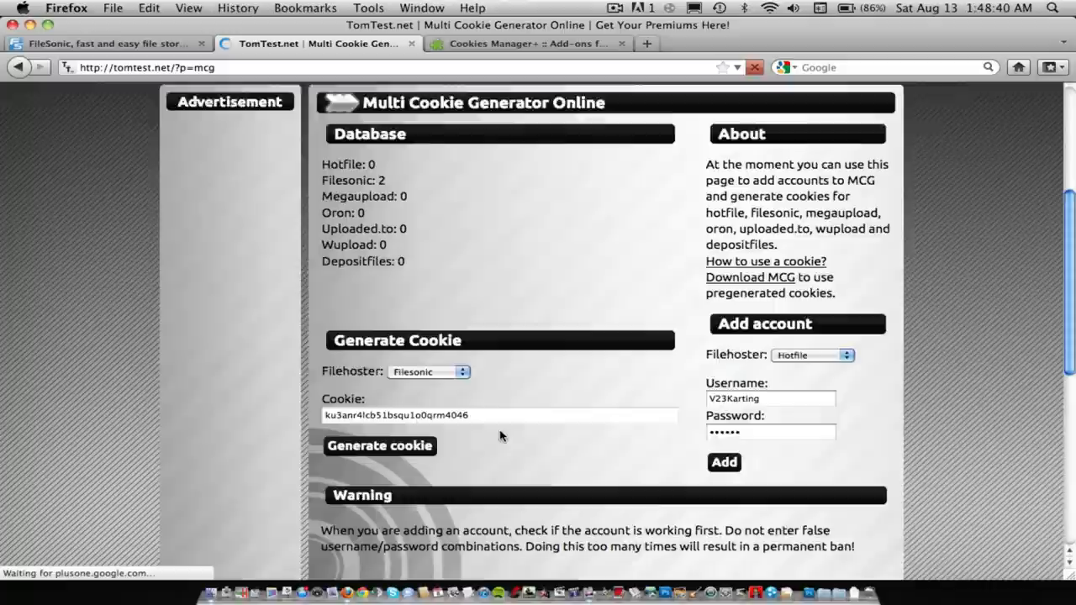
left_click(107, 43)
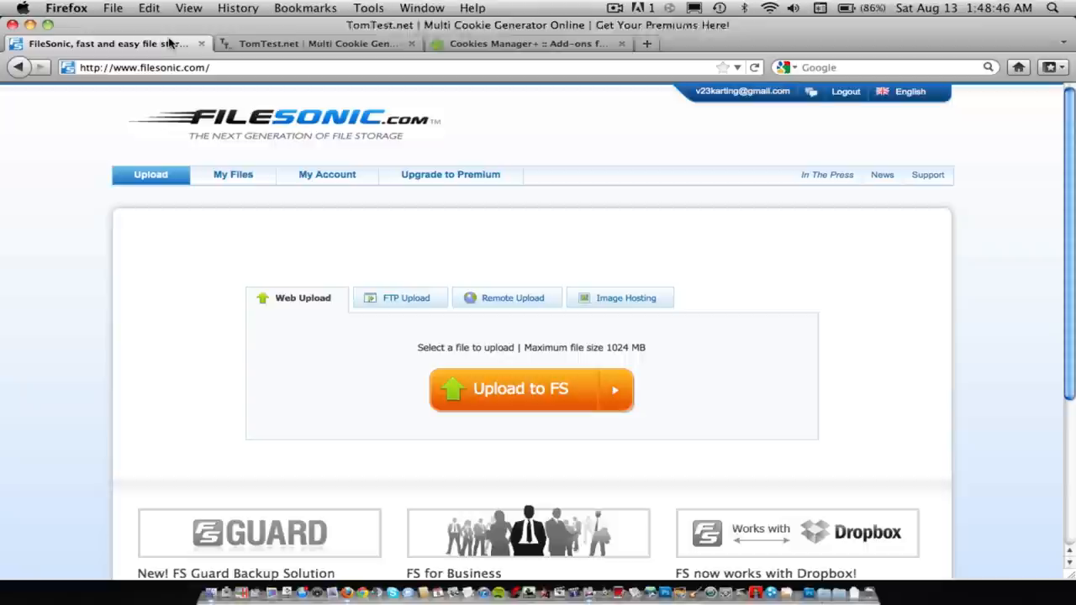
mouse_move(233, 174)
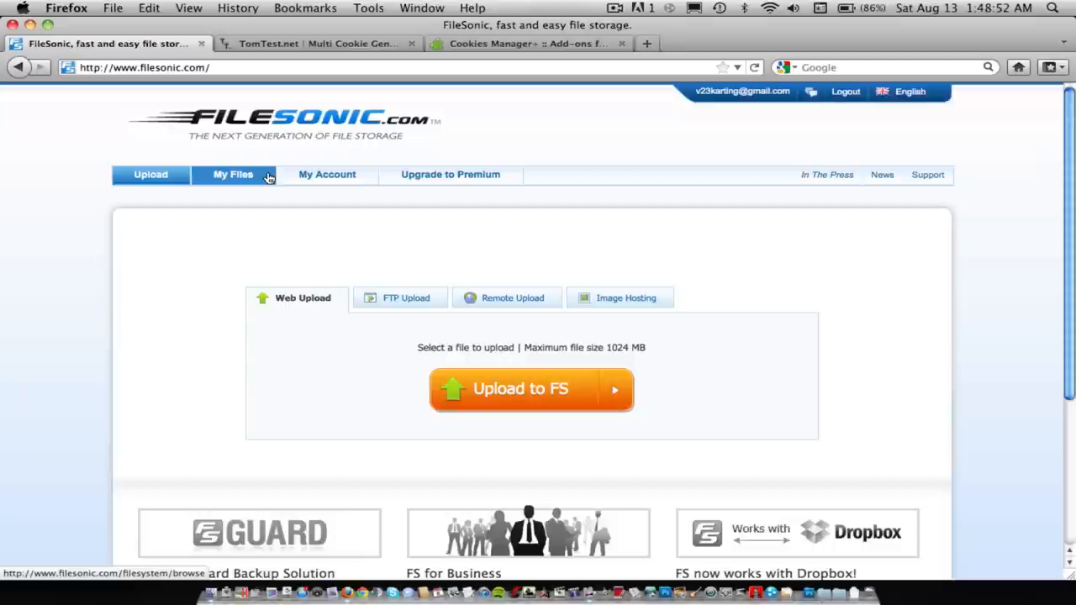
Step: Open FileSonic's My Account settings page
left_click(327, 174)
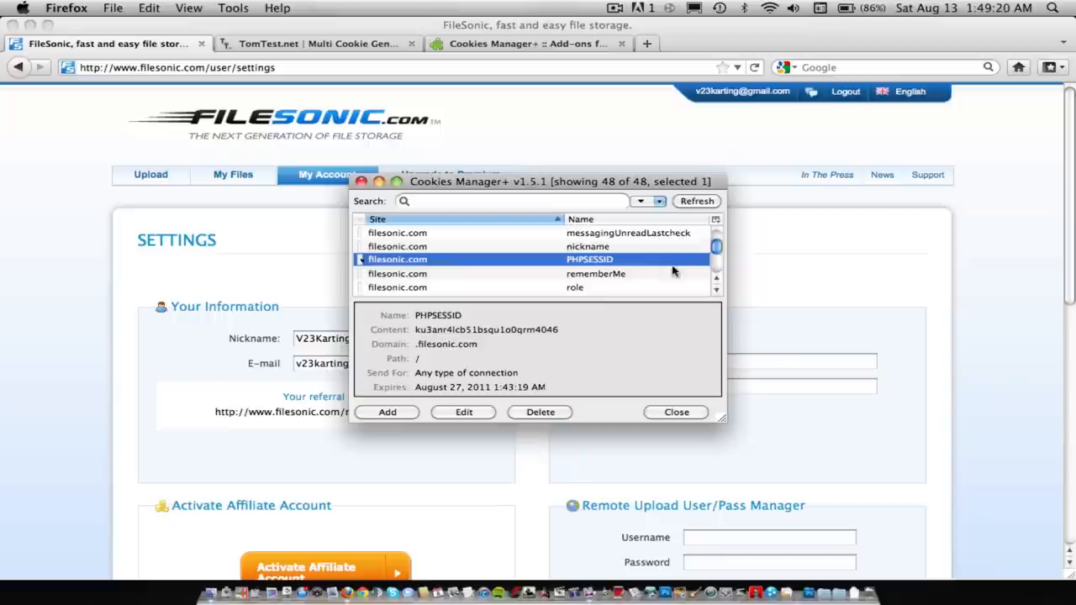
Step: Close the Cookies Manager+ window
left_click(675, 412)
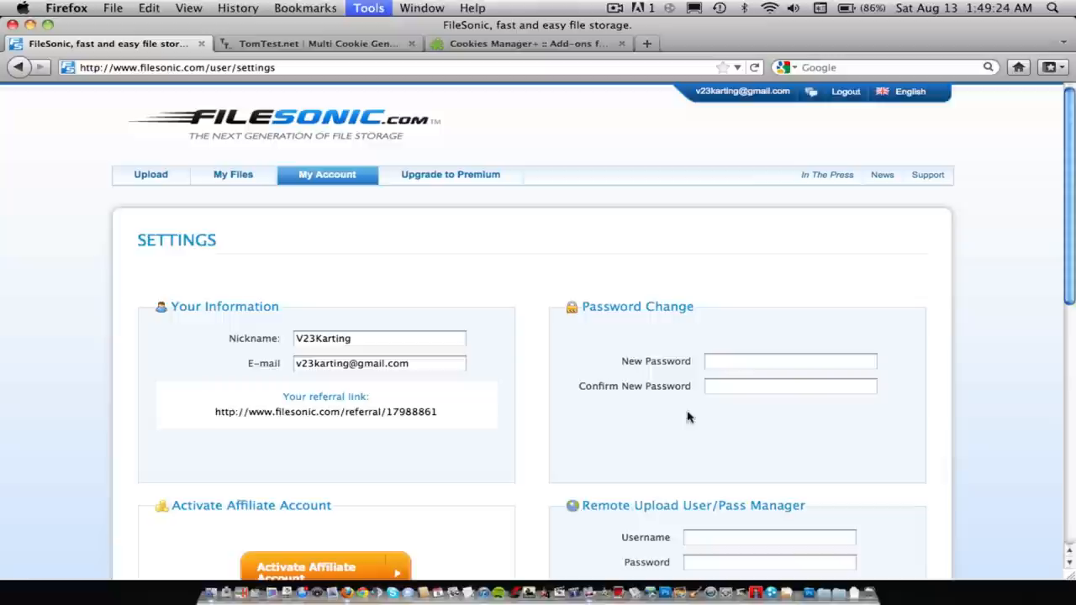
Step: Reload the settings page and confirm Einstein08's premium membership runs until 2011-10-27
left_click(755, 67)
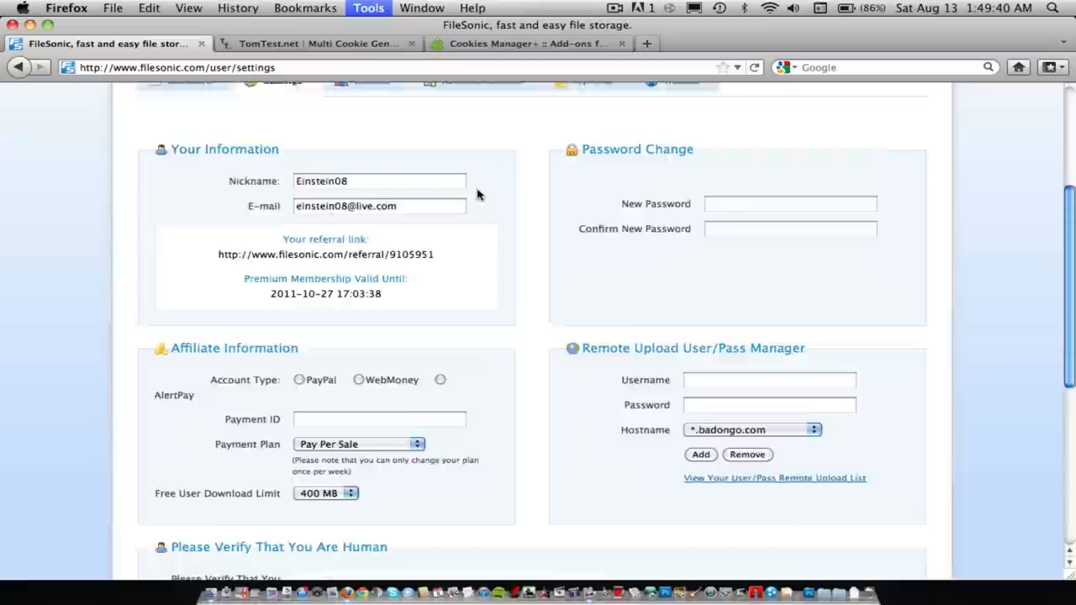
scroll("up", 3)
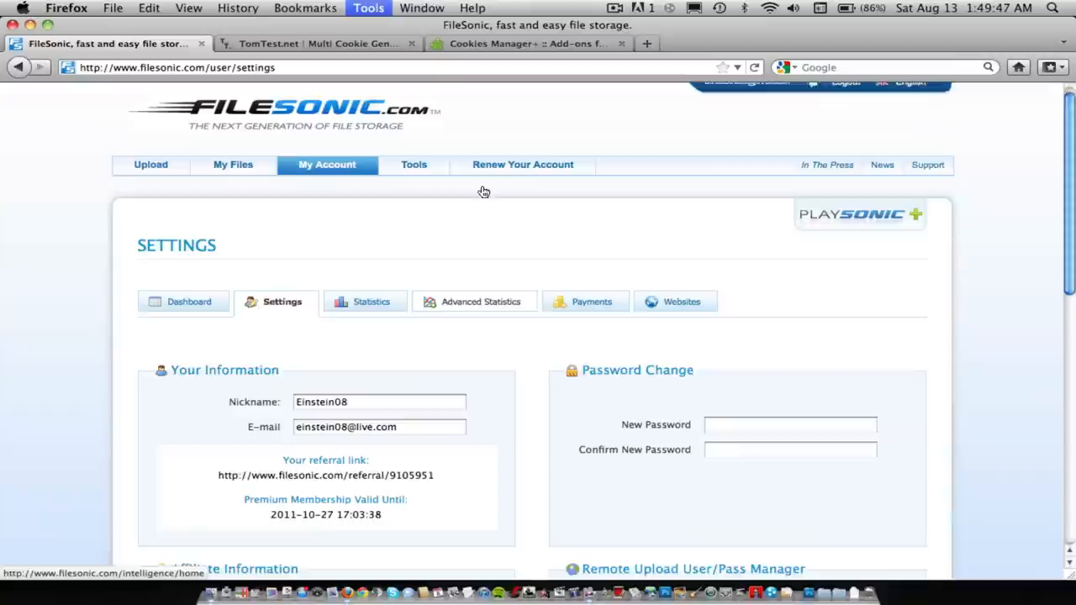